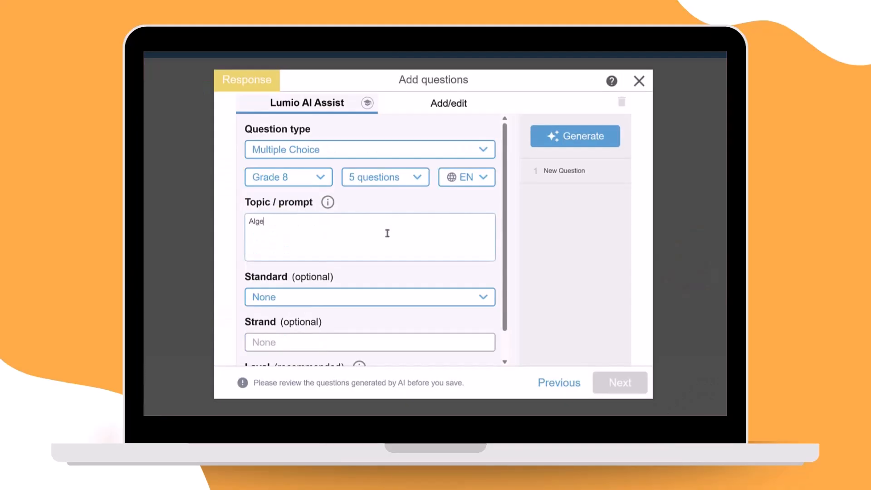
Step: Generate questions on 'Algebraic expressions' and add a new Response activity page
type("braic expressions")
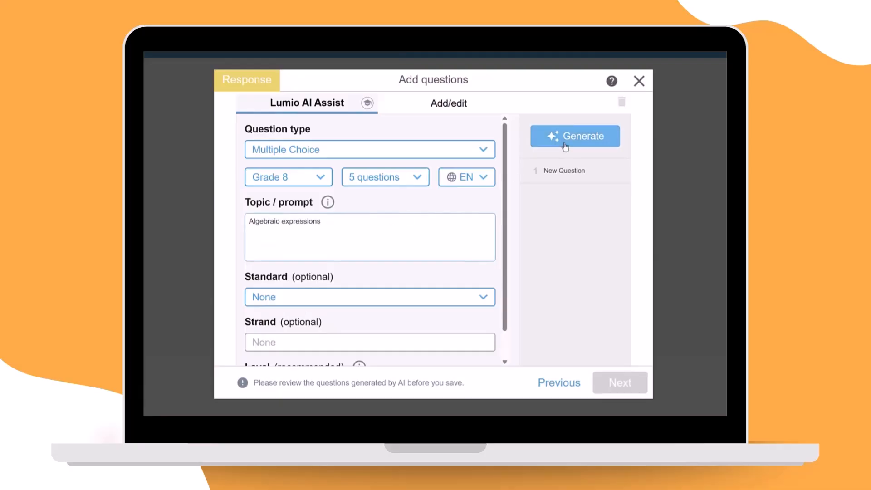
left_click(574, 136)
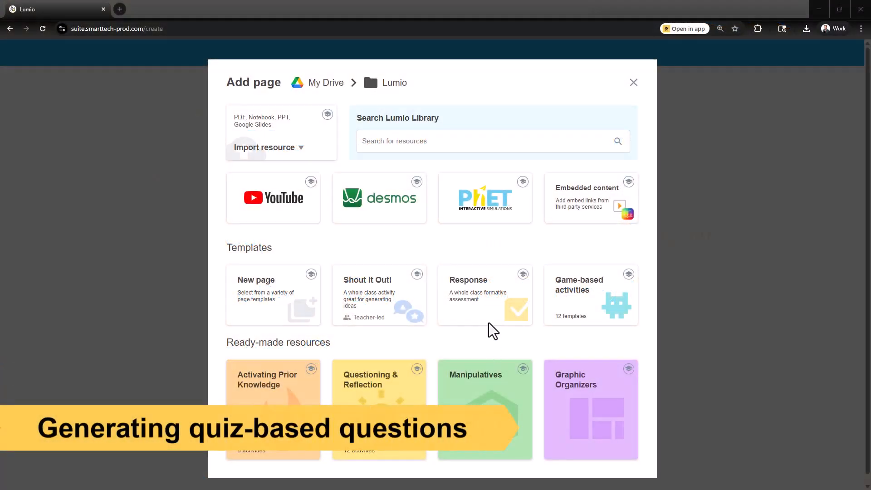
left_click(484, 295)
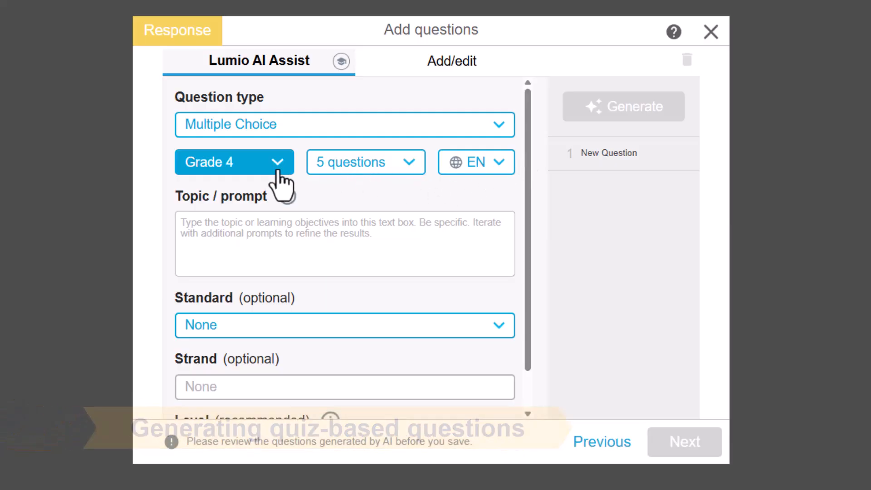
Step: Generate 10 Grade 8 multiple-choice questions on 'Algebraic expressions' aligned to Common Core
left_click(364, 162)
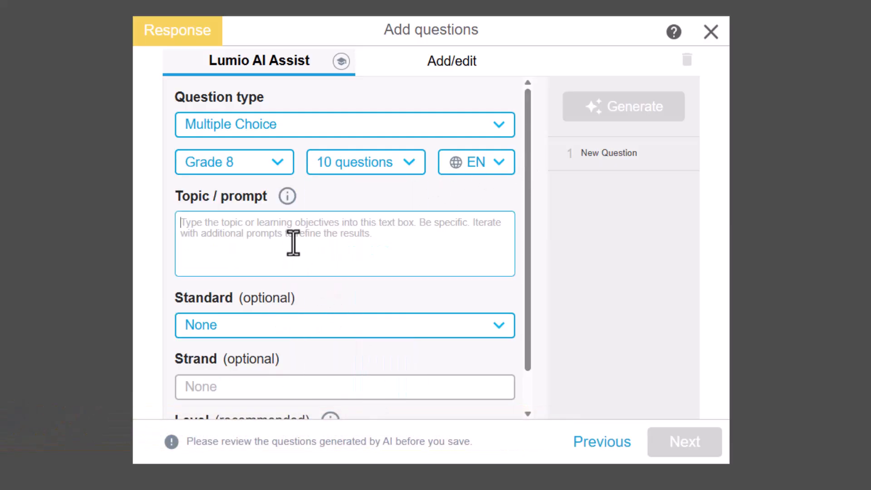
type("Alg")
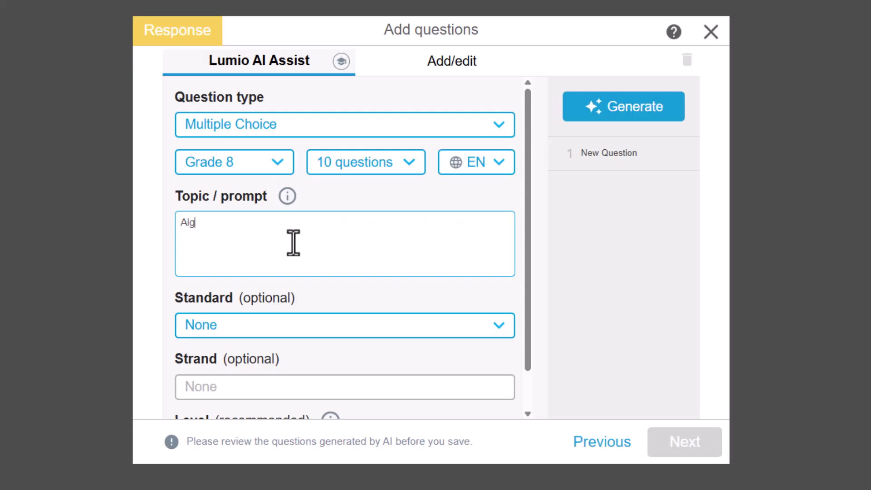
type("ebraic ex")
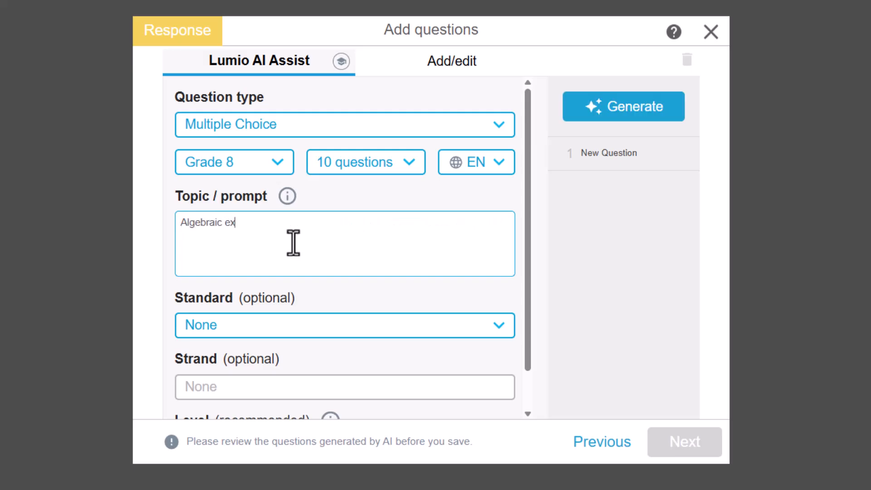
type("pressions")
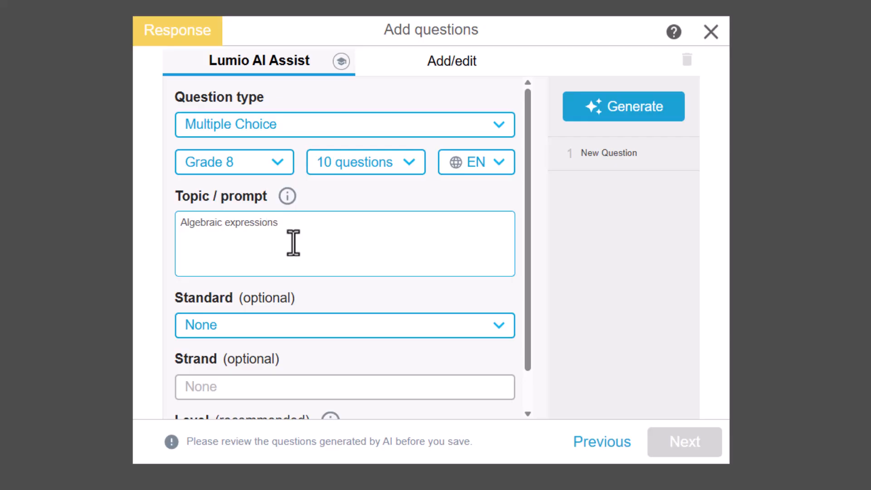
mouse_move(305, 275)
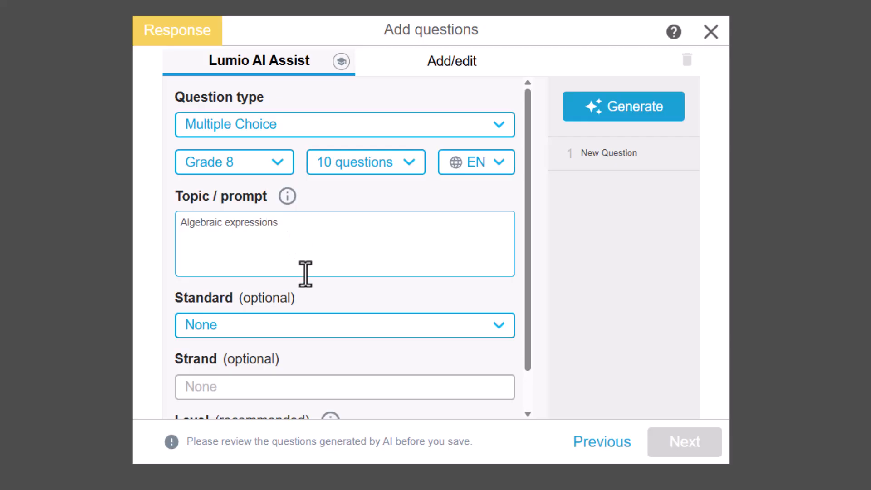
scroll("down", 3)
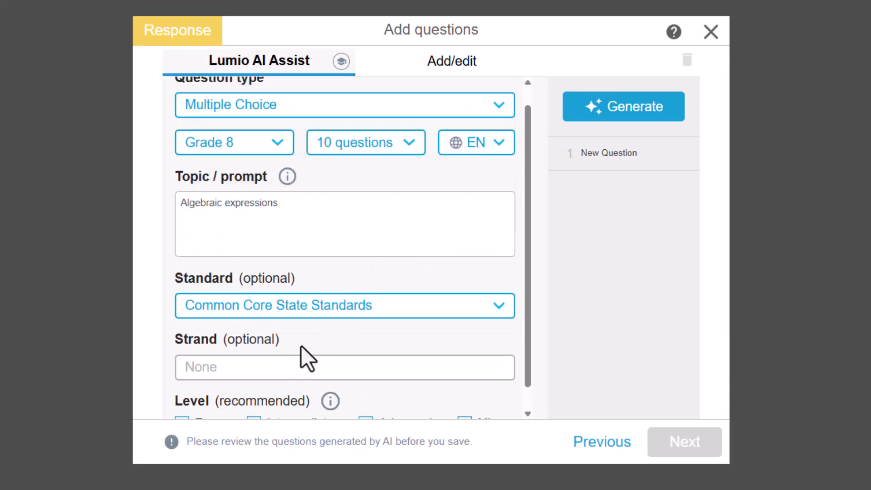
scroll("down", 3)
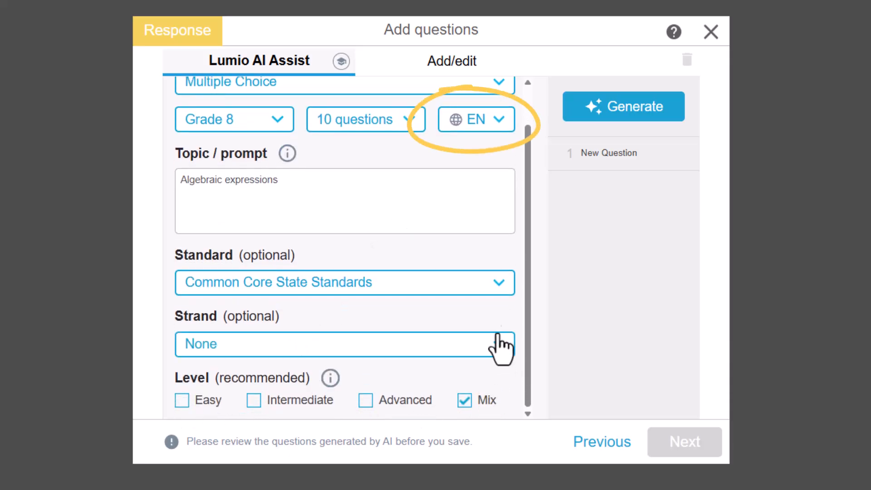
left_click(623, 106)
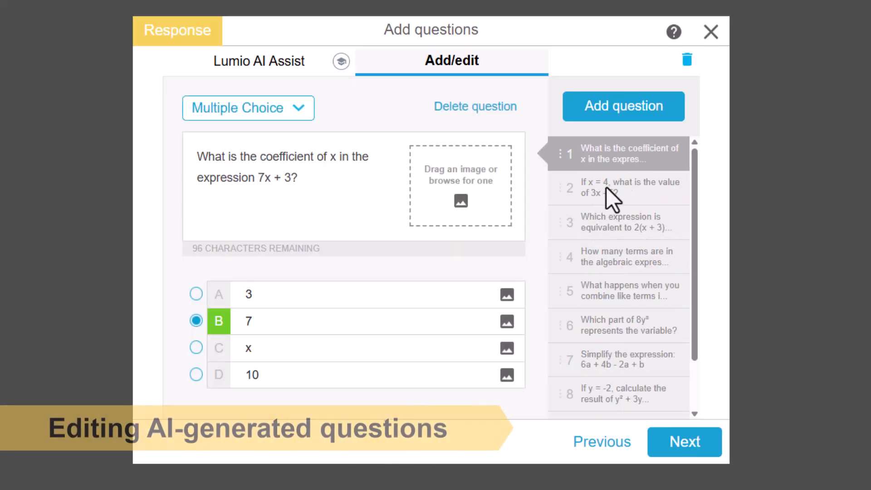
Step: Look over the second and third generated questions, then return to the AI generator
left_click(618, 187)
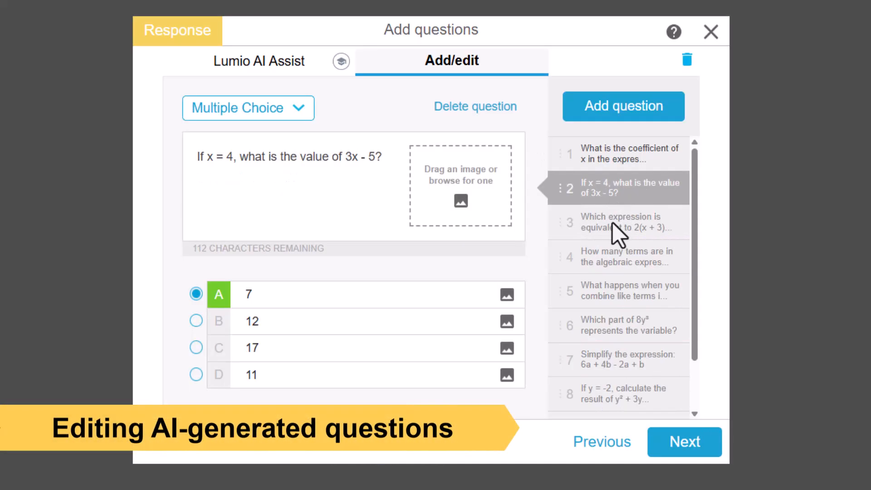
left_click(622, 221)
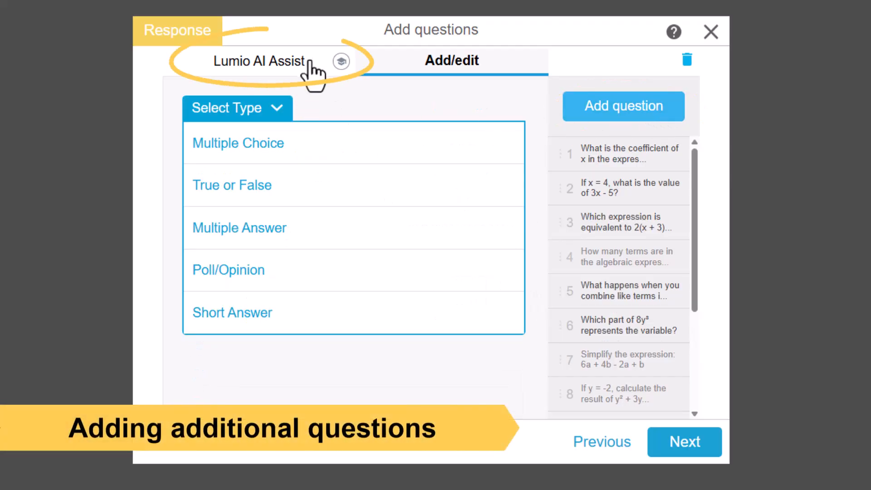
left_click(258, 60)
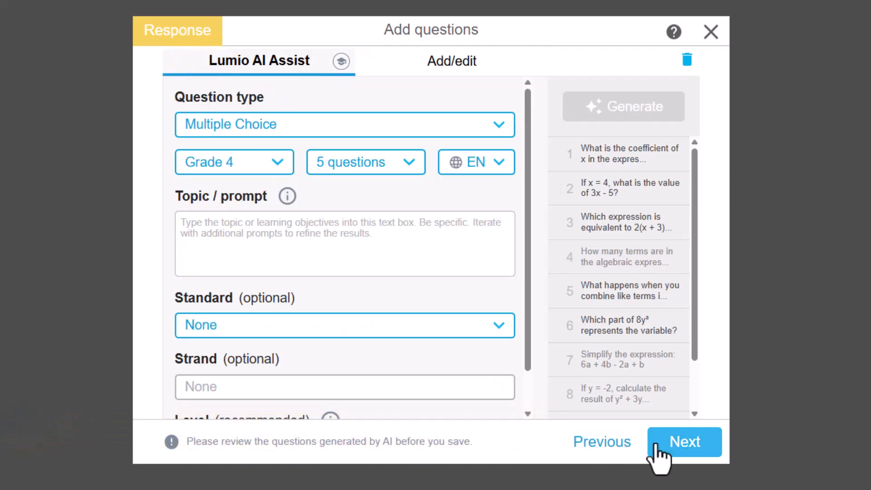
Step: Review all ten questions with their answers and finish the activity
left_click(683, 442)
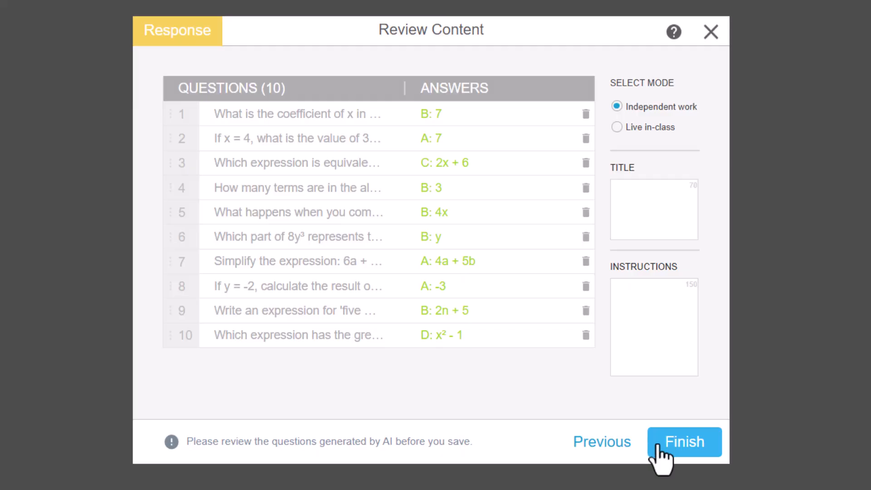
left_click(684, 442)
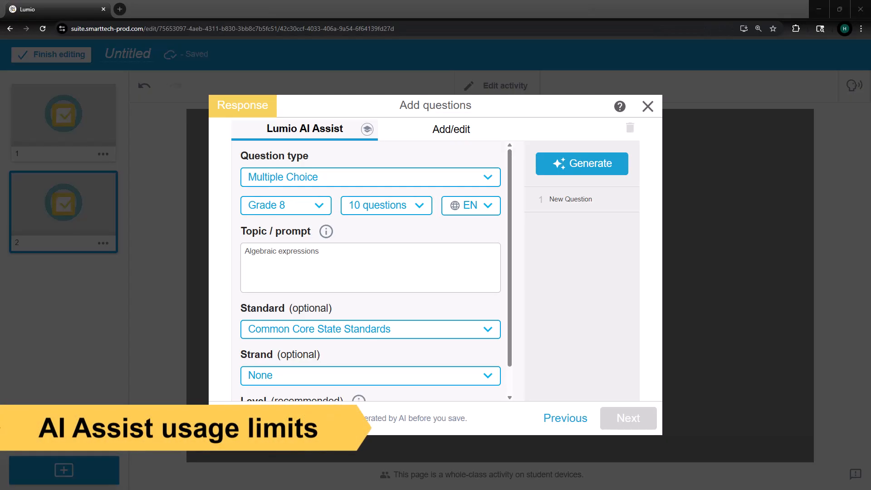
Step: Attempt another generation and dismiss the 'Come back tomorrow' daily limit message
left_click(580, 163)
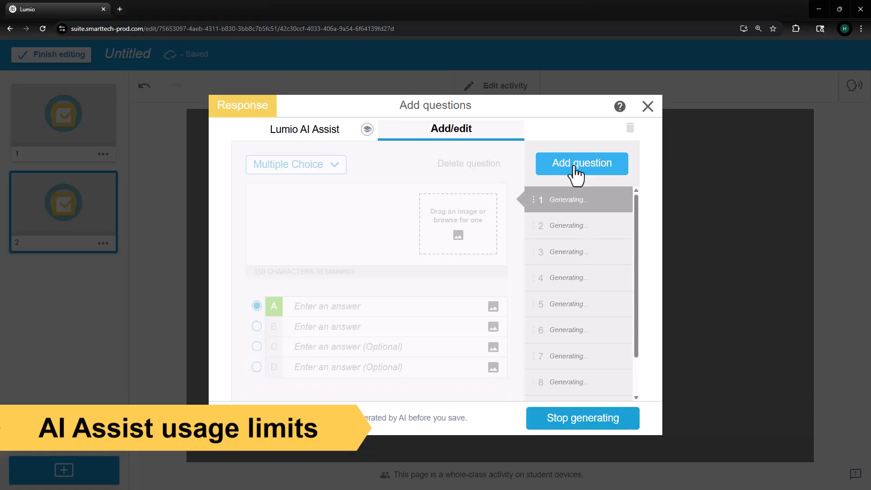
left_click(581, 163)
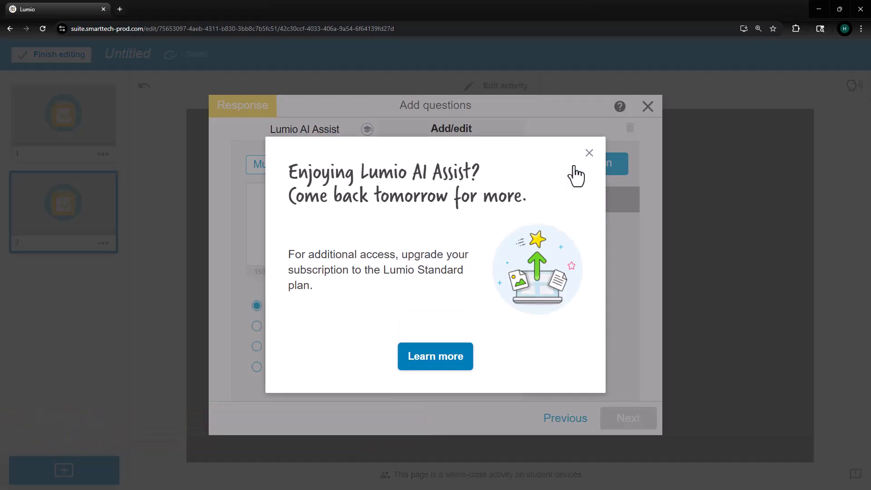
left_click(434, 356)
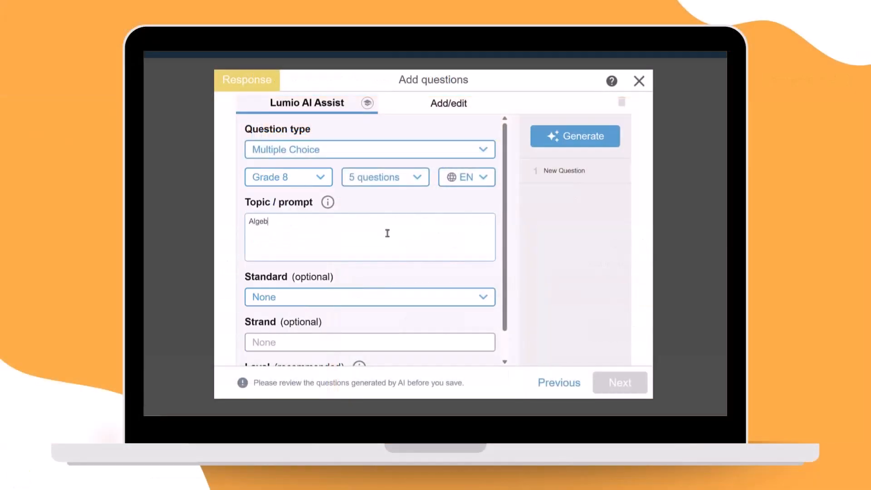
Step: Generate five Grade 8 multiple-choice questions on 'Algebraic expressions'
type("raic expressions")
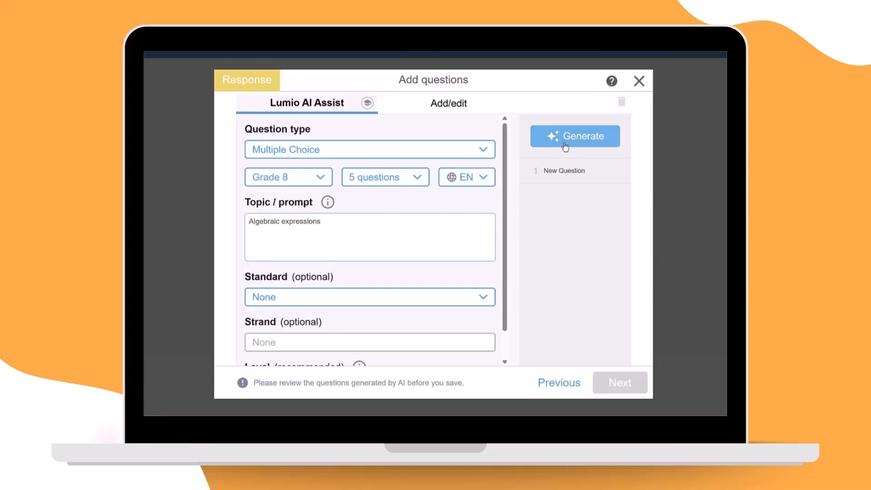
left_click(575, 136)
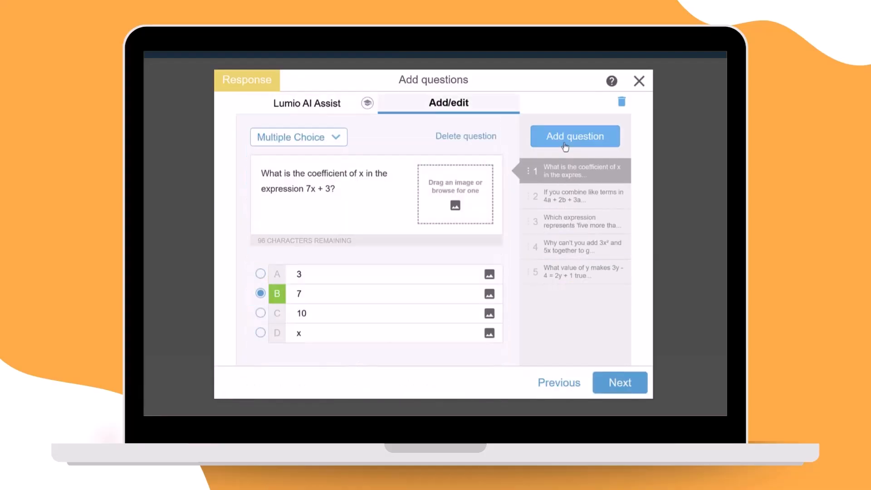